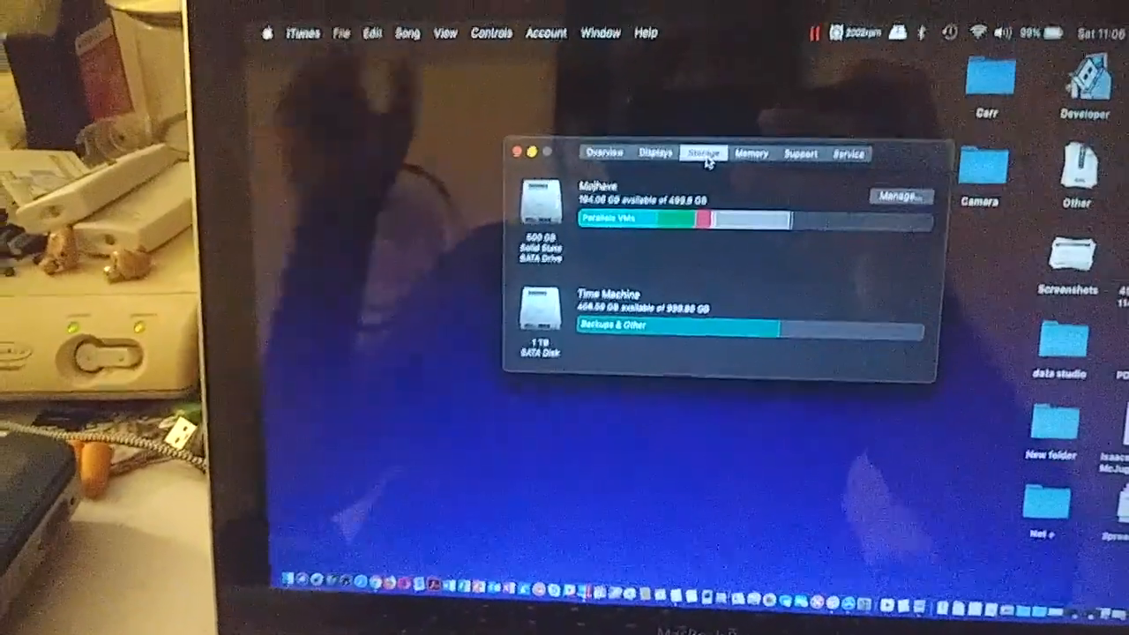
Show the Storage tab listing the 500 GB Mojave drive and 1 TB Time Machine disk
left_click(618, 156)
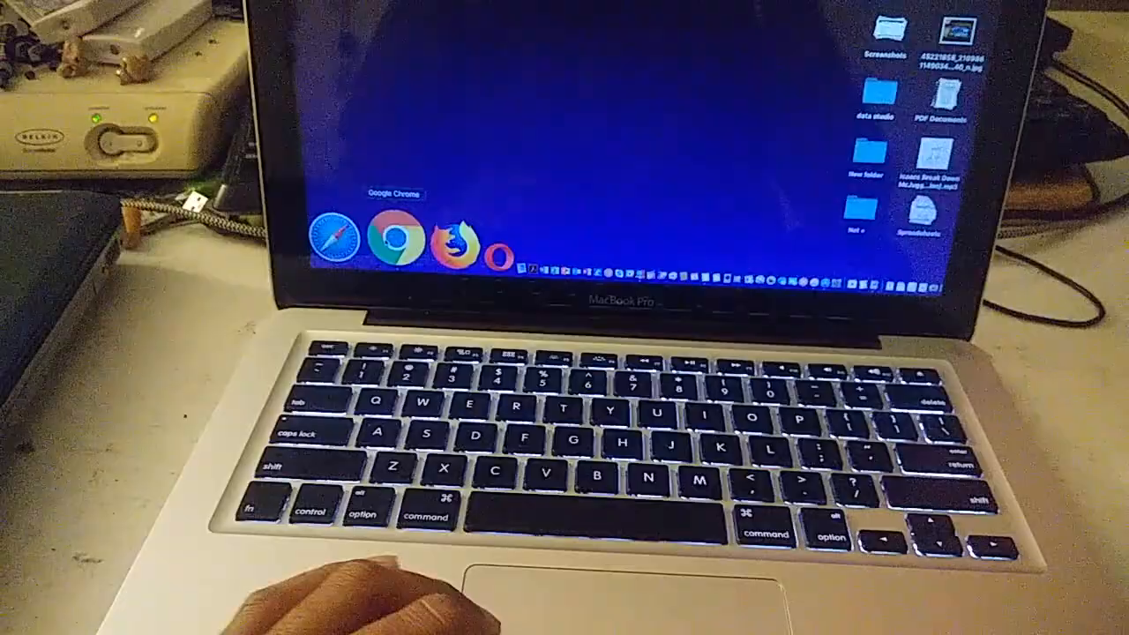
right_click(404, 242)
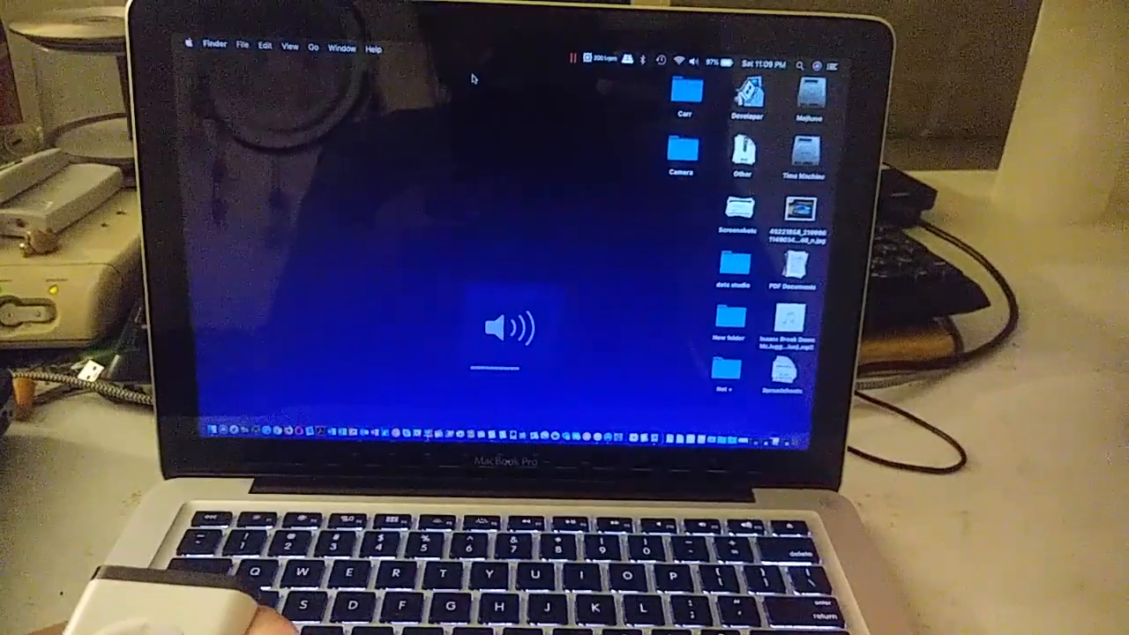
Mute the system sound so the muted speaker icon appears
key("mute")
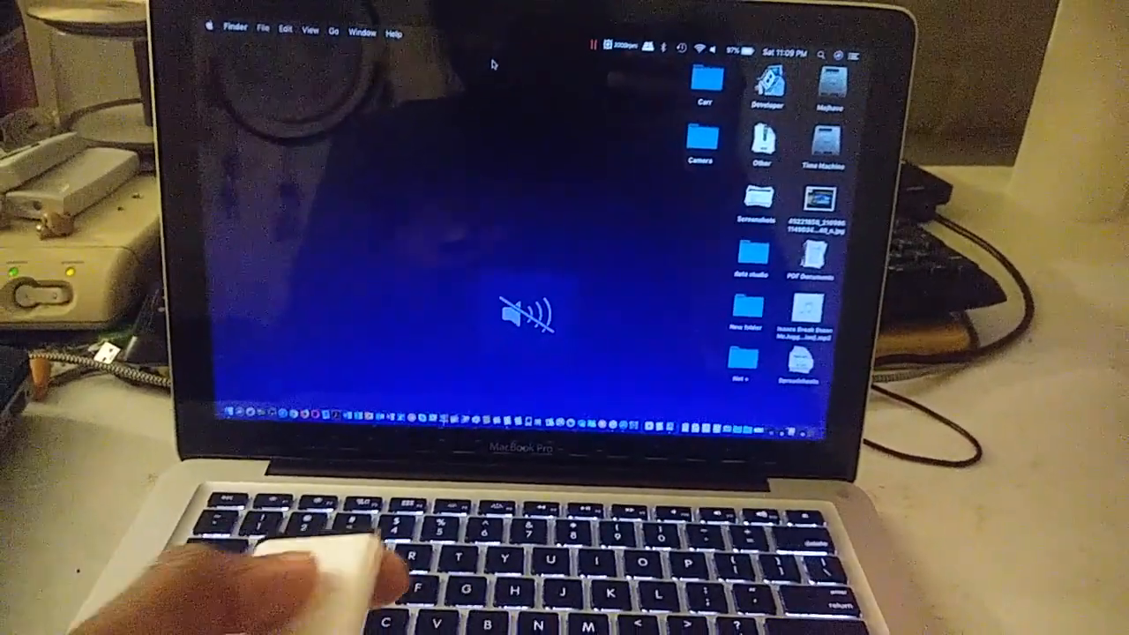